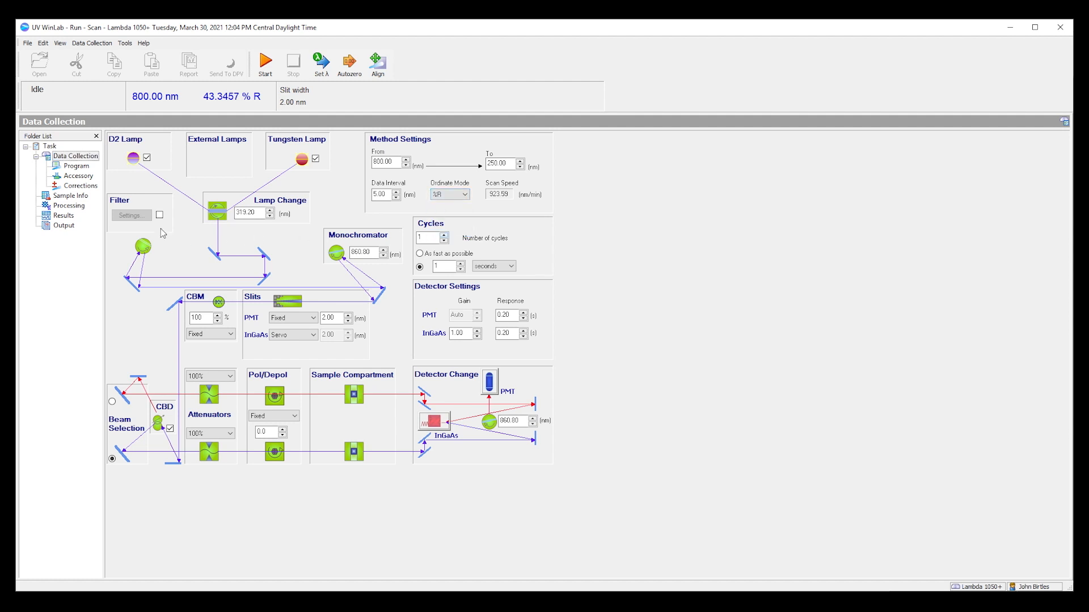
# Step: Open Data Collection > Corrections in the Folder List
pyautogui.click(80, 186)
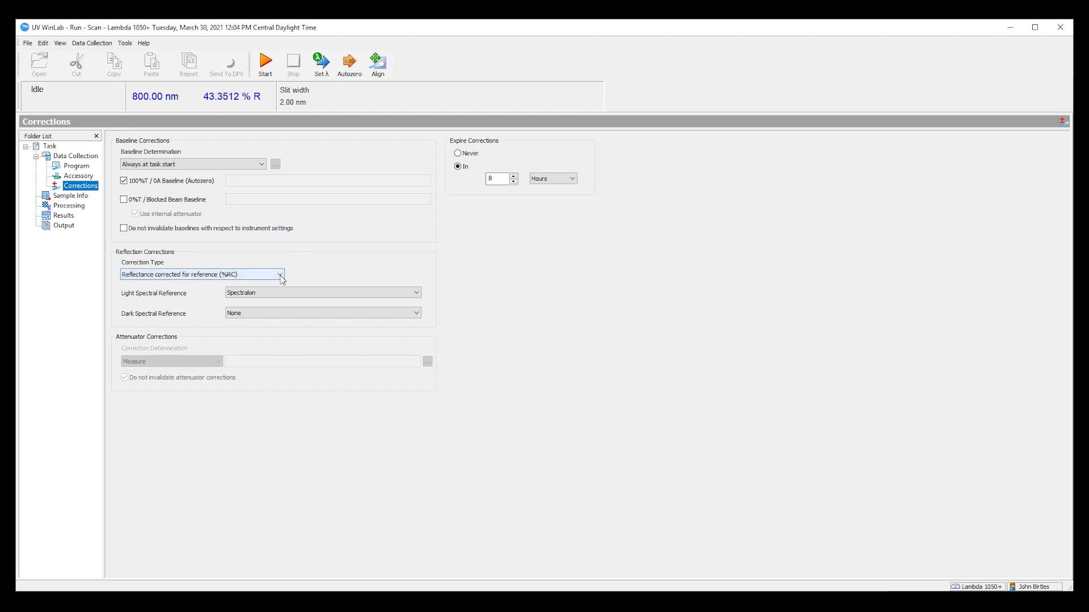
pyautogui.moveTo(280, 277)
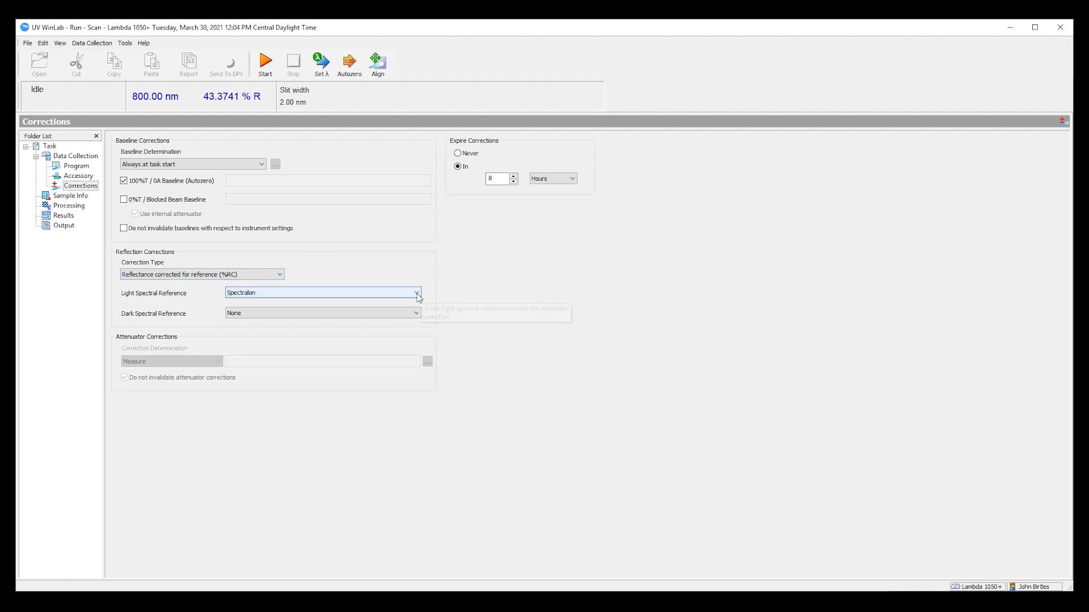
pyautogui.click(415, 292)
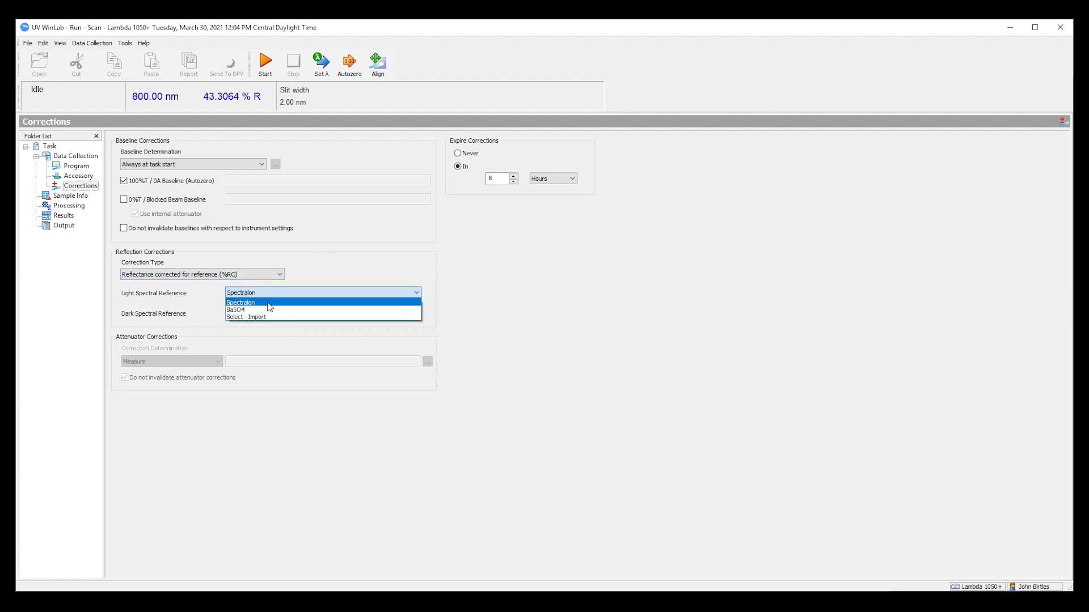
pyautogui.click(240, 302)
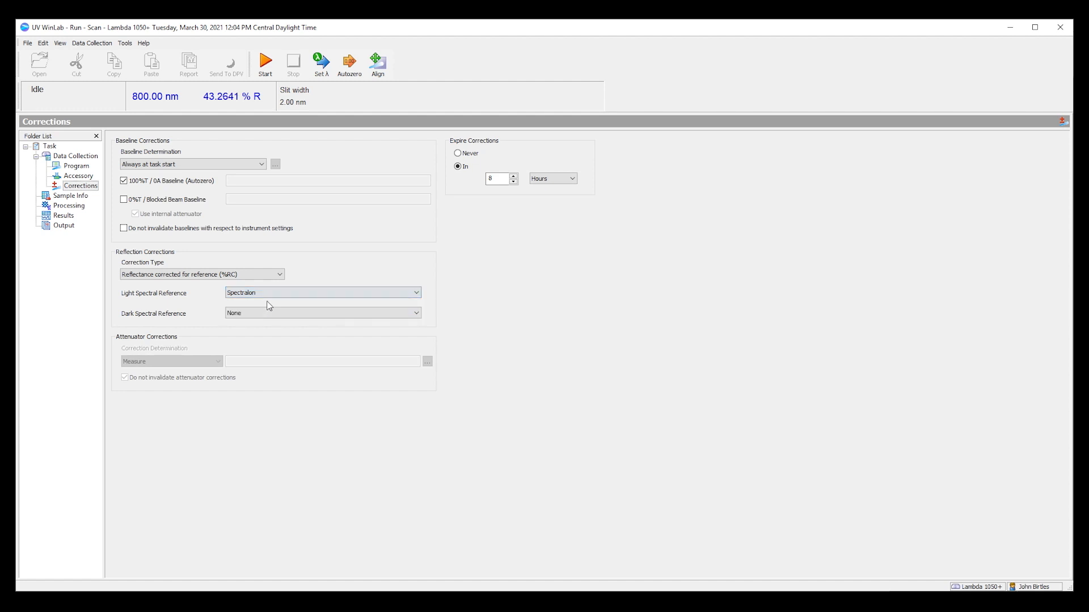
pyautogui.moveTo(309, 276)
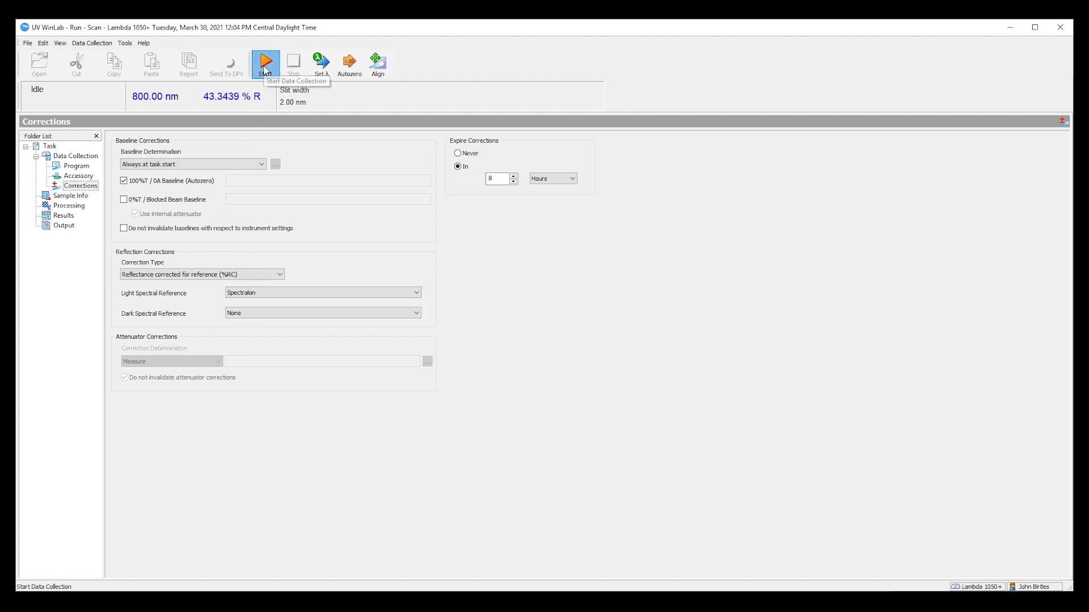
# Step: Scan Sample87 from 800 to 250 nm, then decline measuring Sample88
pyautogui.click(265, 62)
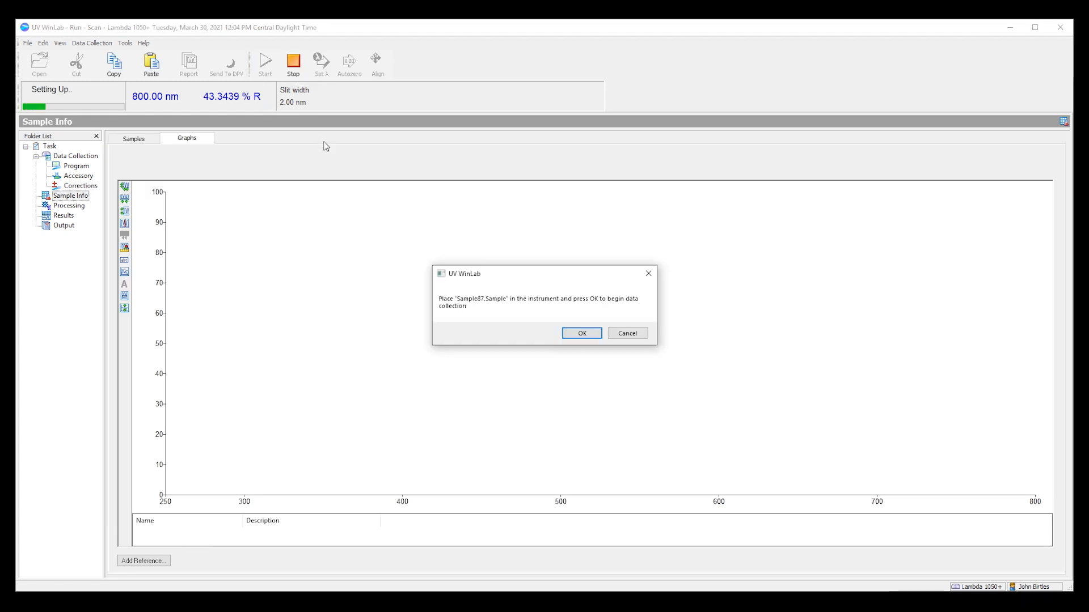
pyautogui.click(581, 333)
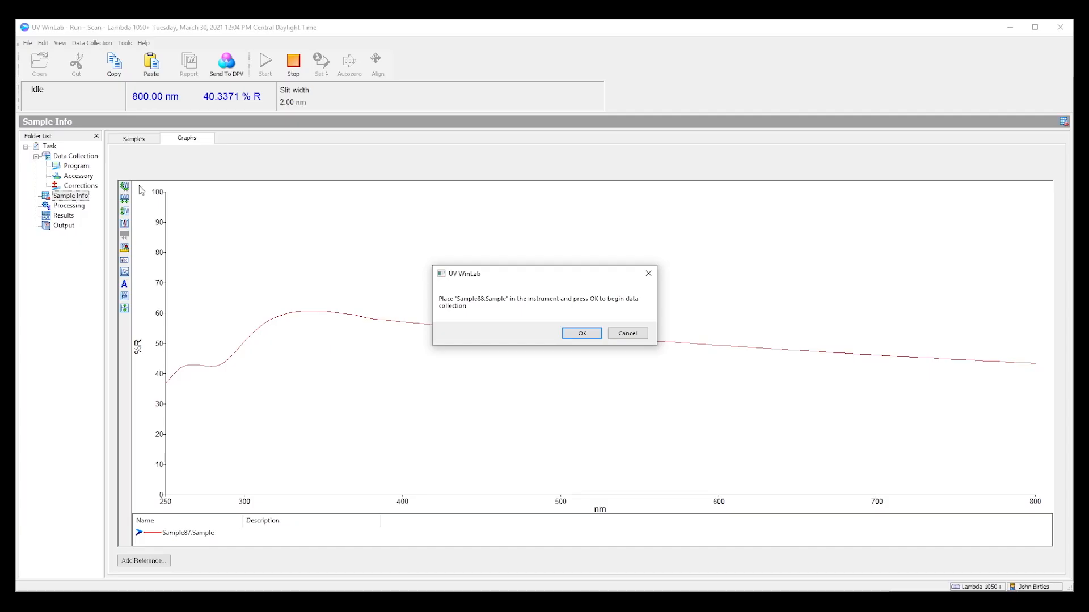
pyautogui.click(581, 334)
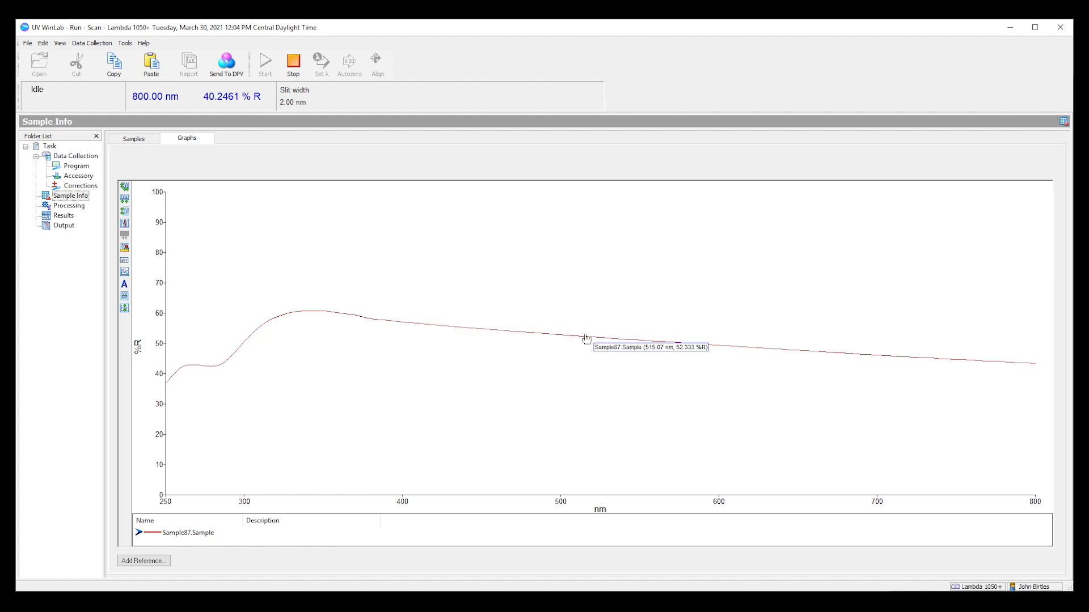